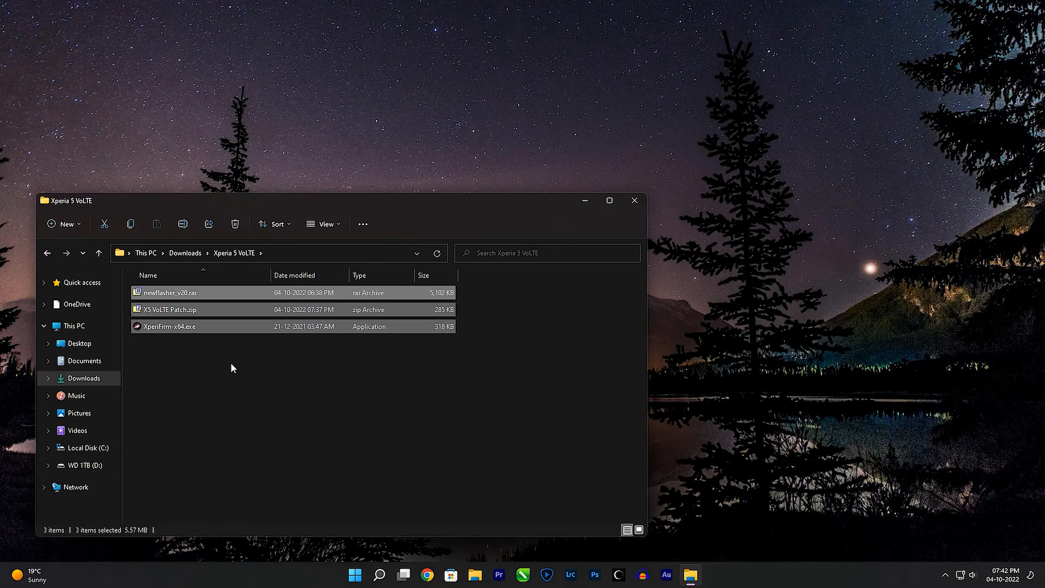
- Select XperiFirm-x64.exe alone in the Xperia 5 VoLTE folder
click(169, 326)
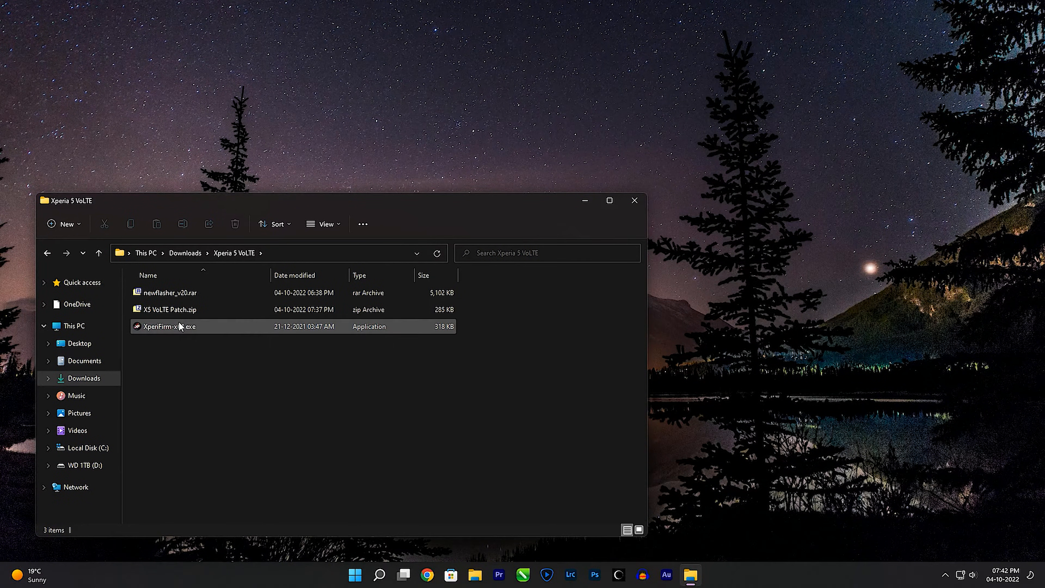
- Launch XperiFirm and start downloading the Xperia 5 SOV41 KDDI JP 55.2.C.3.21-R9C firmware
double_click(169, 326)
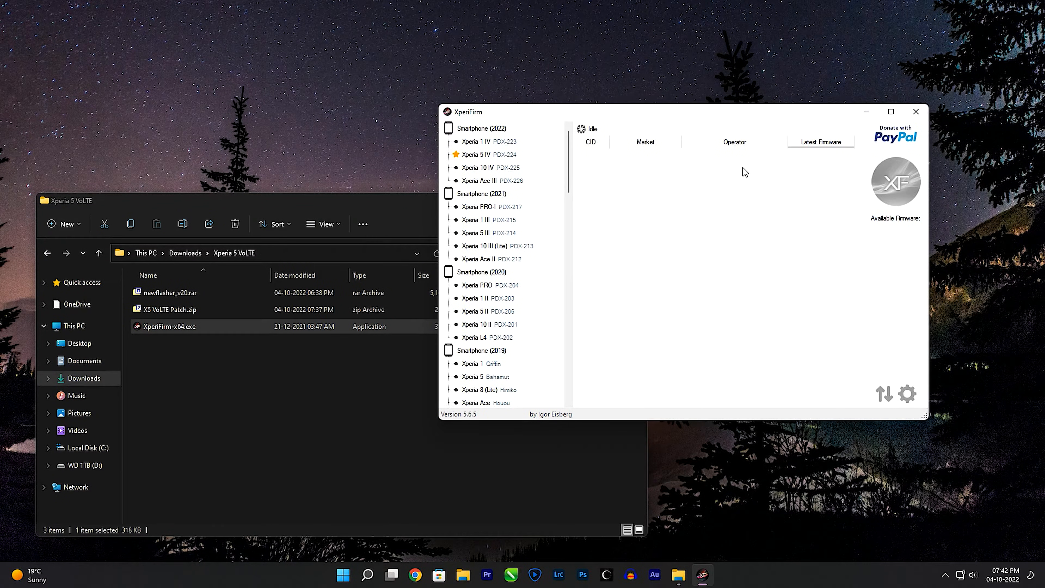
scroll(down, 3)
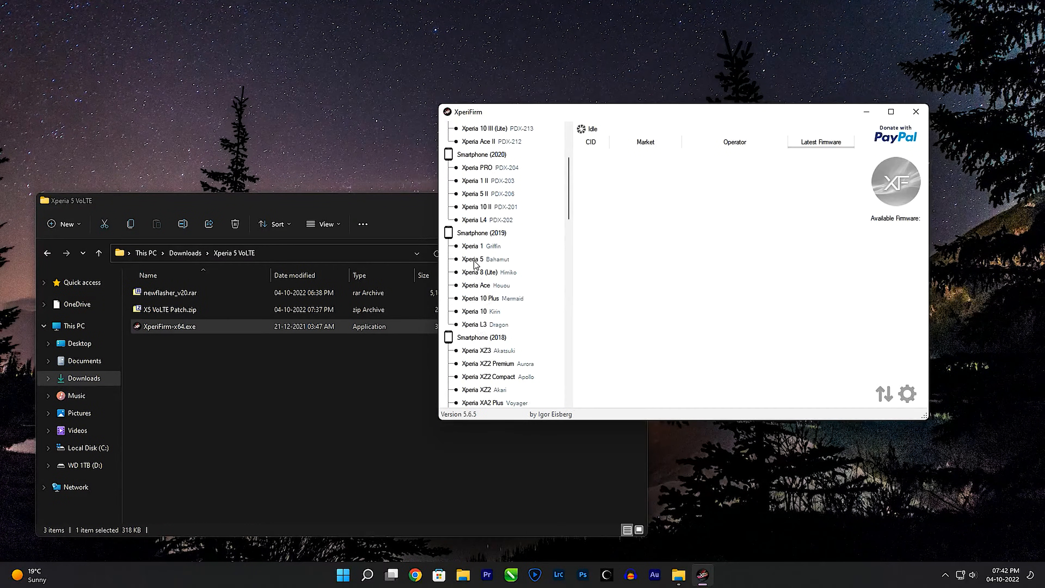
click(477, 258)
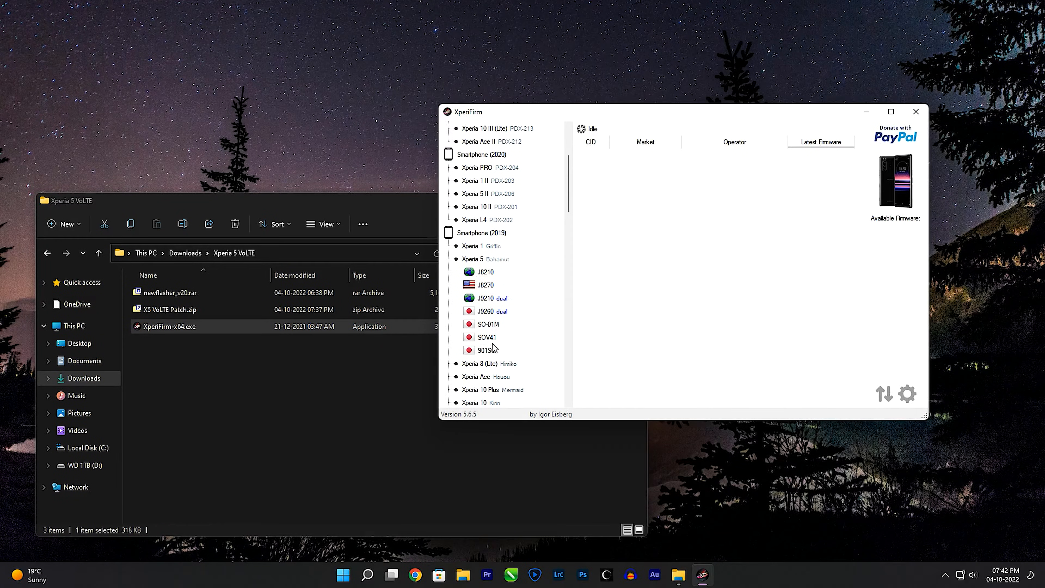
click(486, 337)
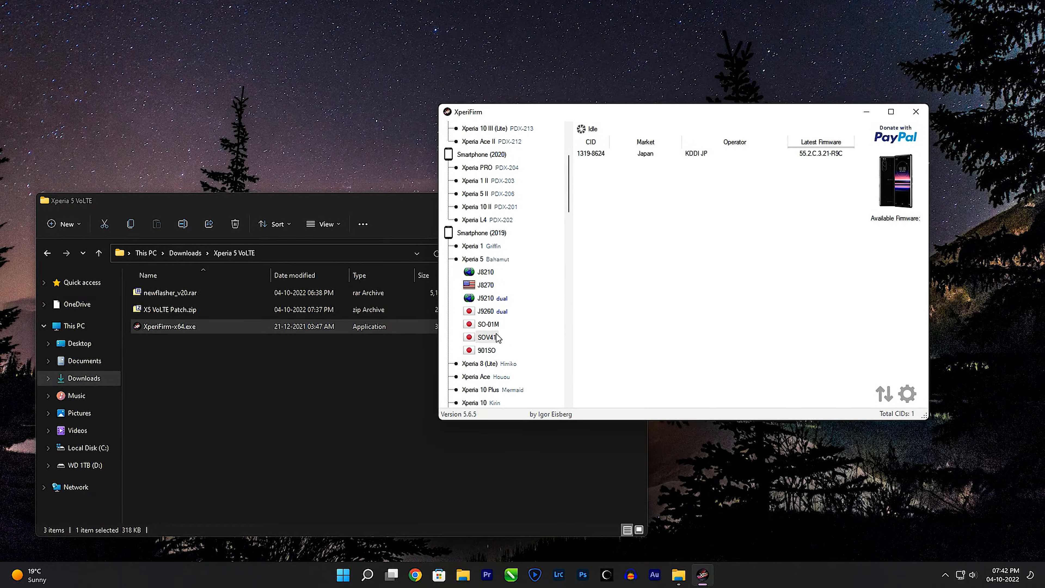
mouse_move(487, 341)
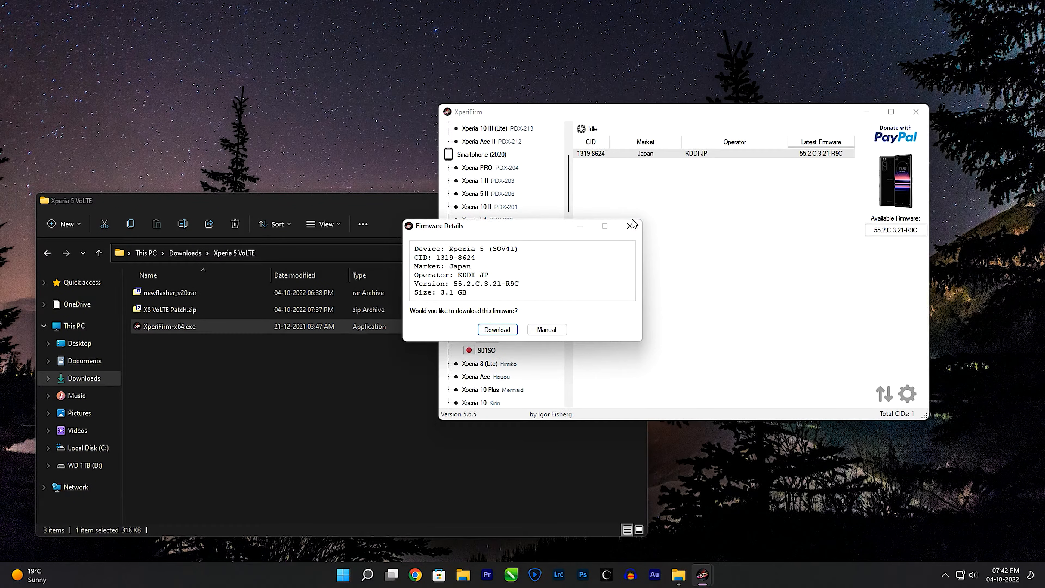
click(497, 329)
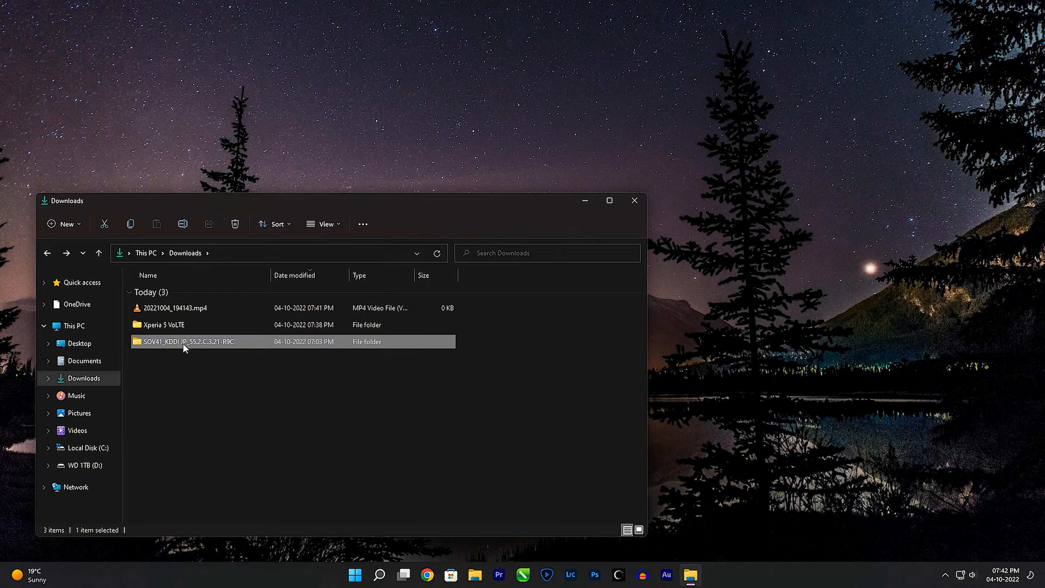
- Open the Xperia 5 VoLTE folder from Downloads and select X5 VoLTE Patch.zip
click(181, 324)
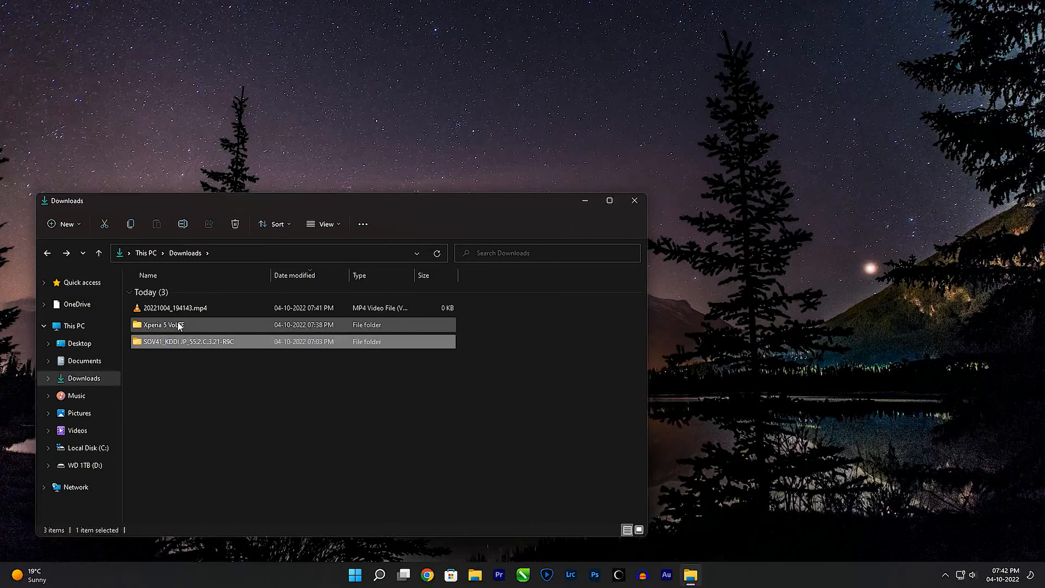
double_click(160, 325)
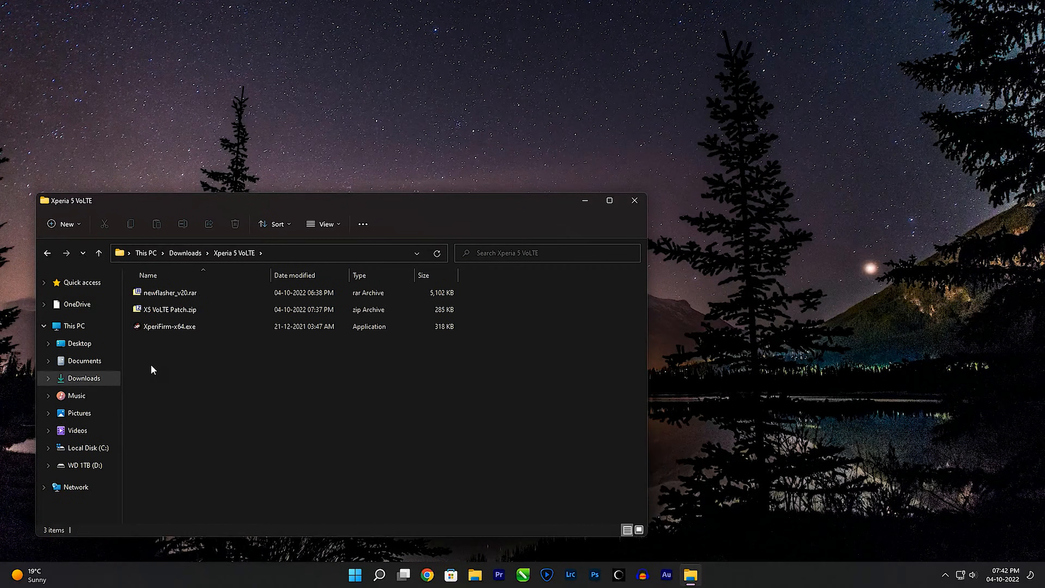
mouse_move(184, 348)
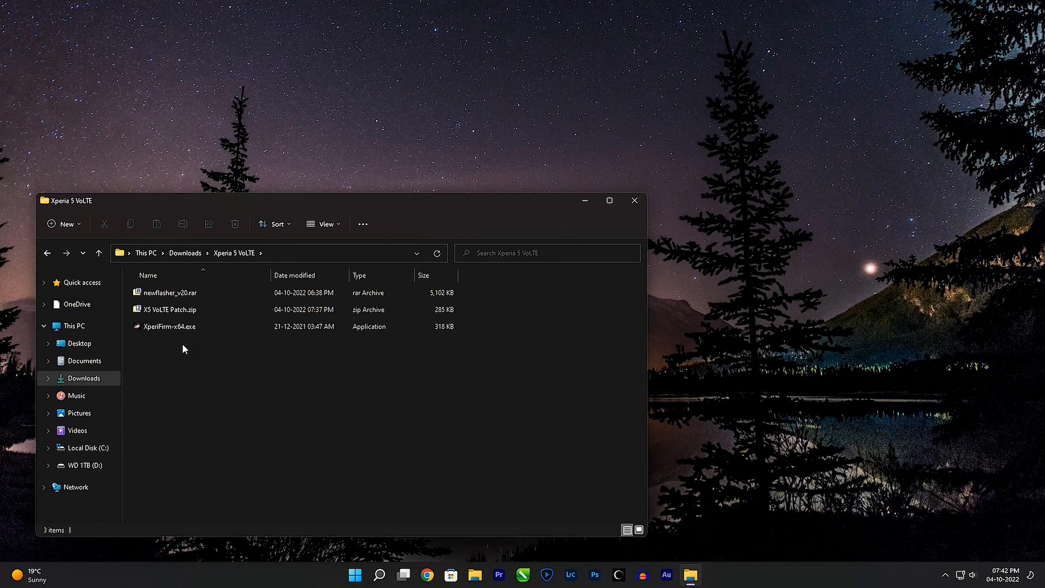
click(170, 309)
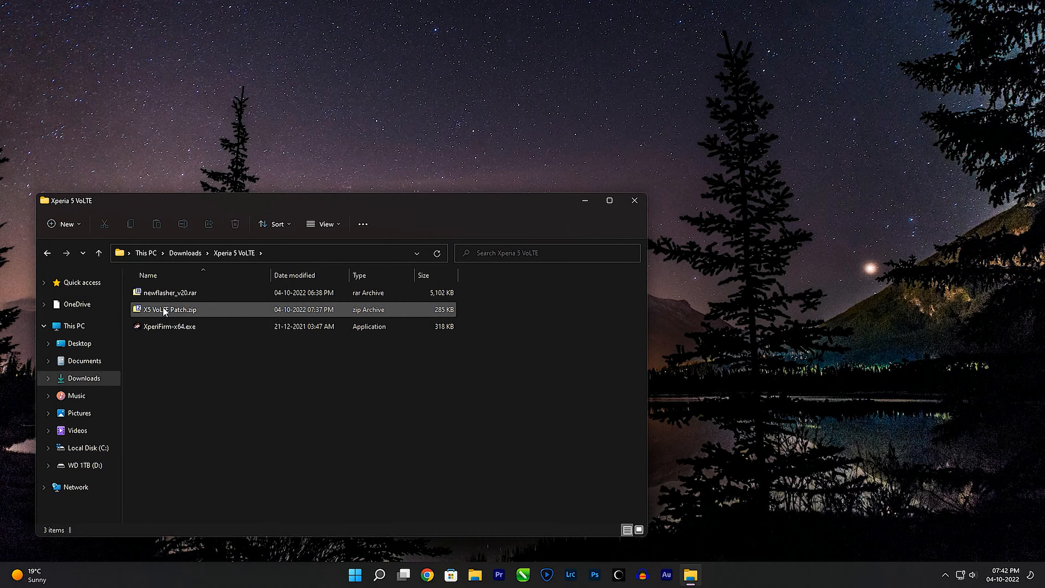
- Extract the patch zip and copy the two SEA VoLTE .sin files into the SOV41 firmware folder
right_click(169, 310)
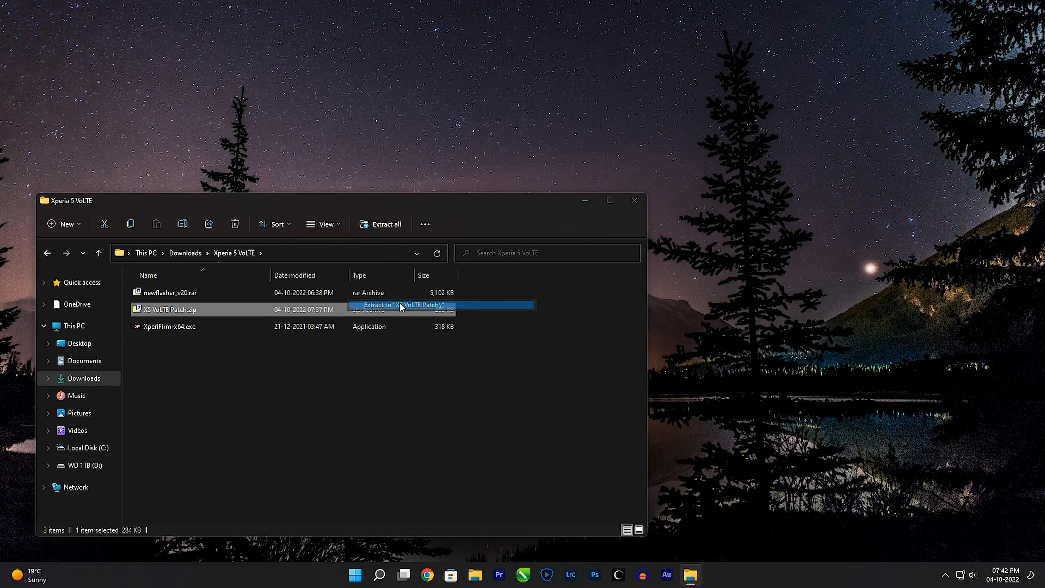
click(406, 305)
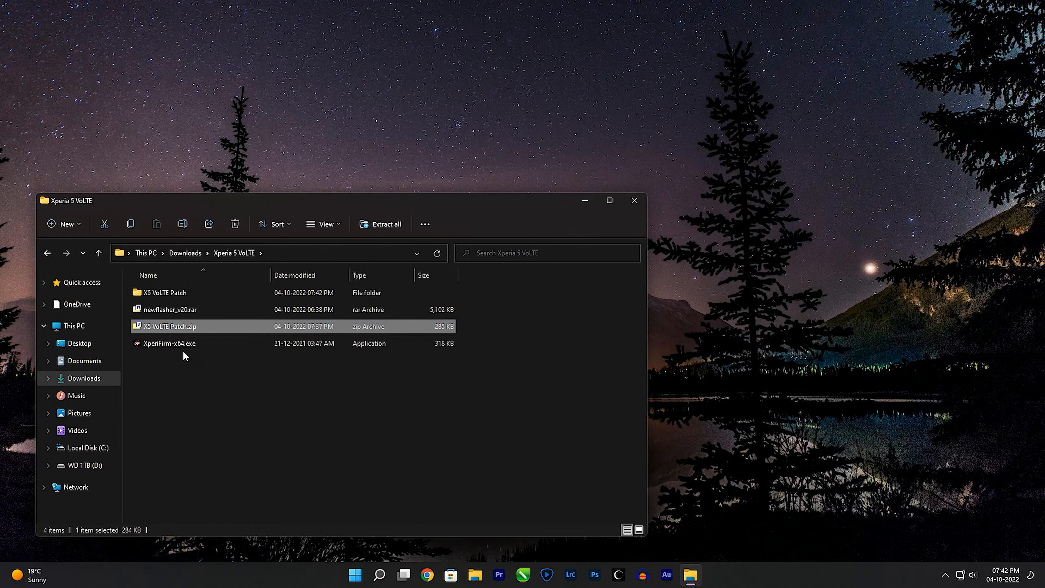
double_click(165, 292)
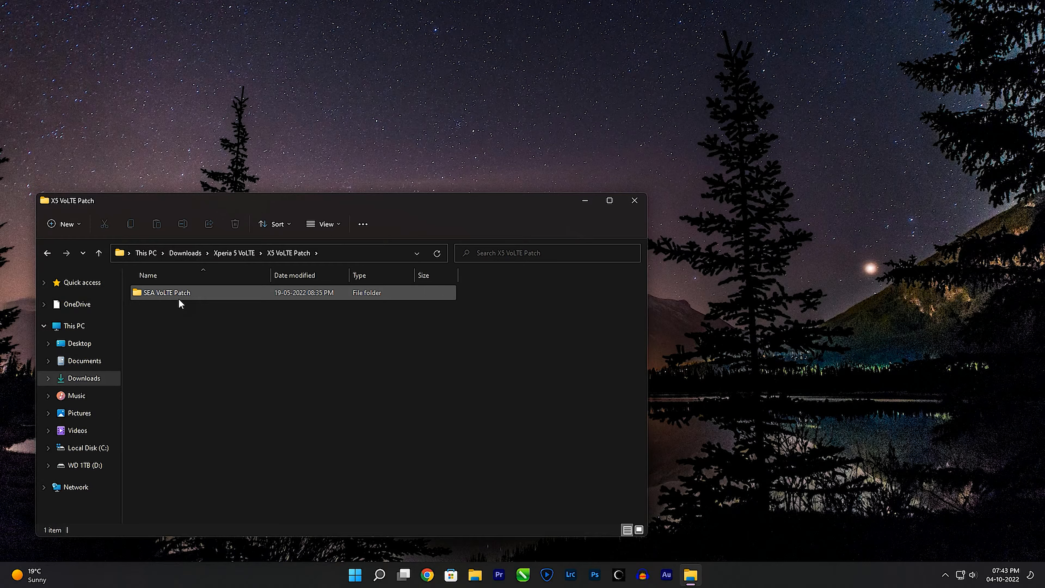
double_click(167, 293)
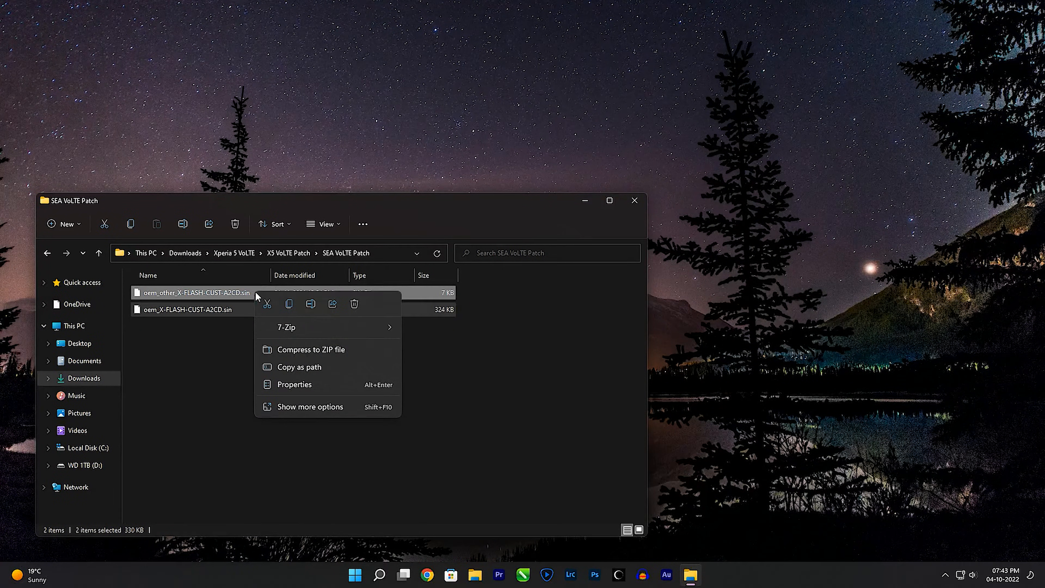
click(154, 433)
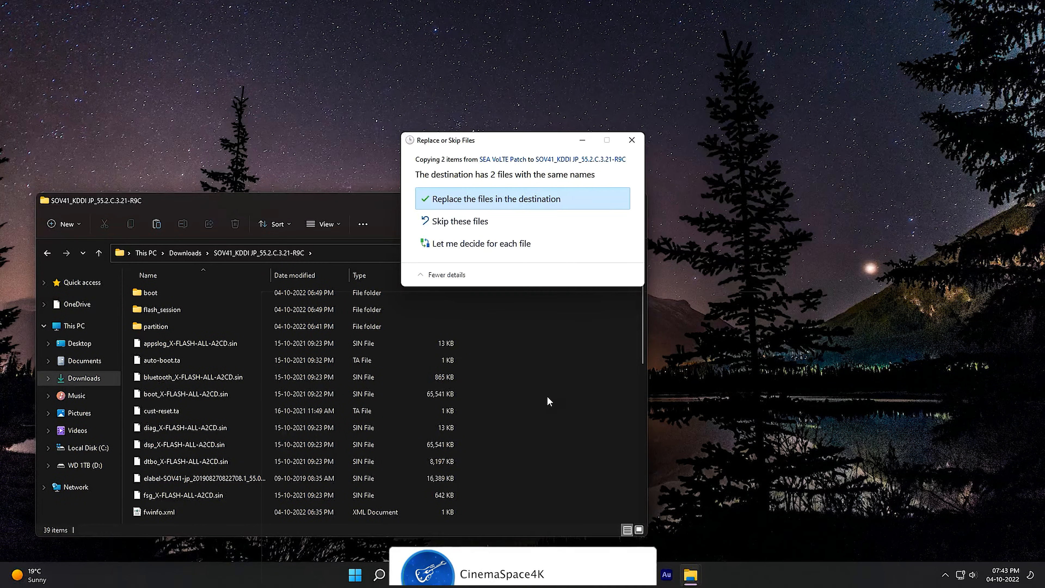
- Replace the same-named files in the firmware folder and return to the Xperia 5 VoLTE folder
click(492, 199)
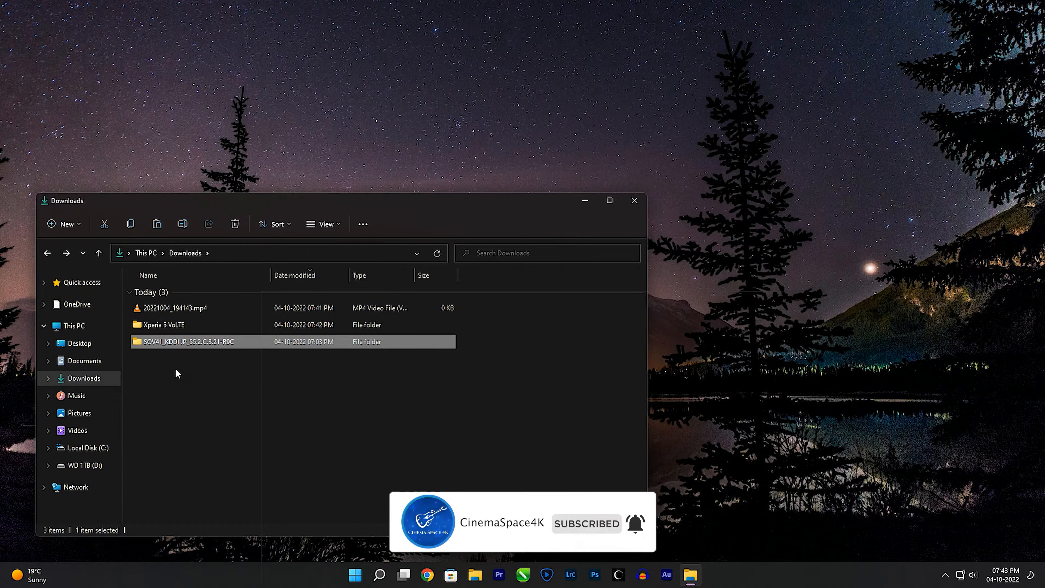
double_click(163, 325)
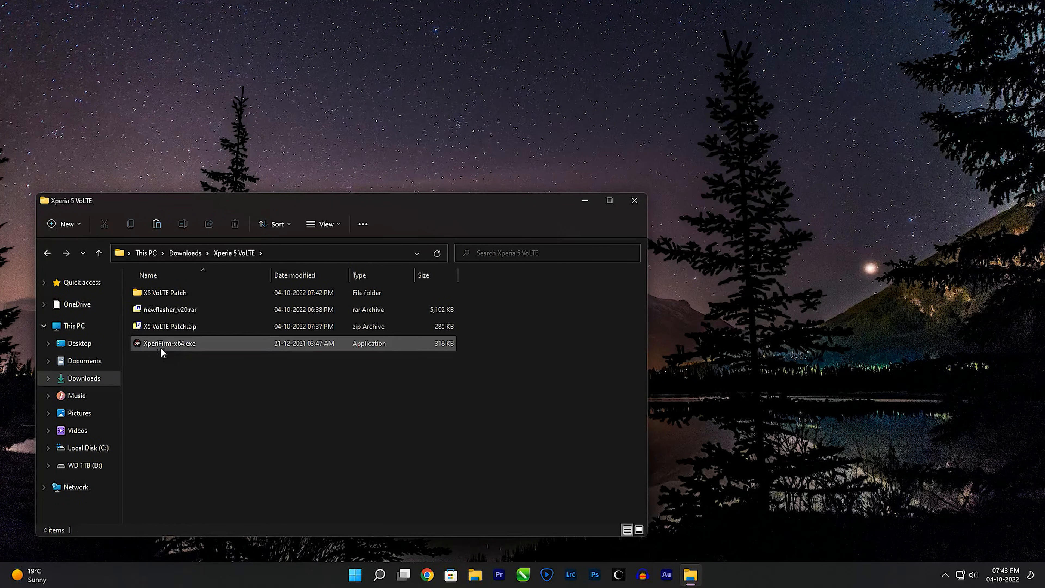
- Extract newflasher_v20.rar with 7-Zip into a newflasher_v20 folder and open it
right_click(169, 344)
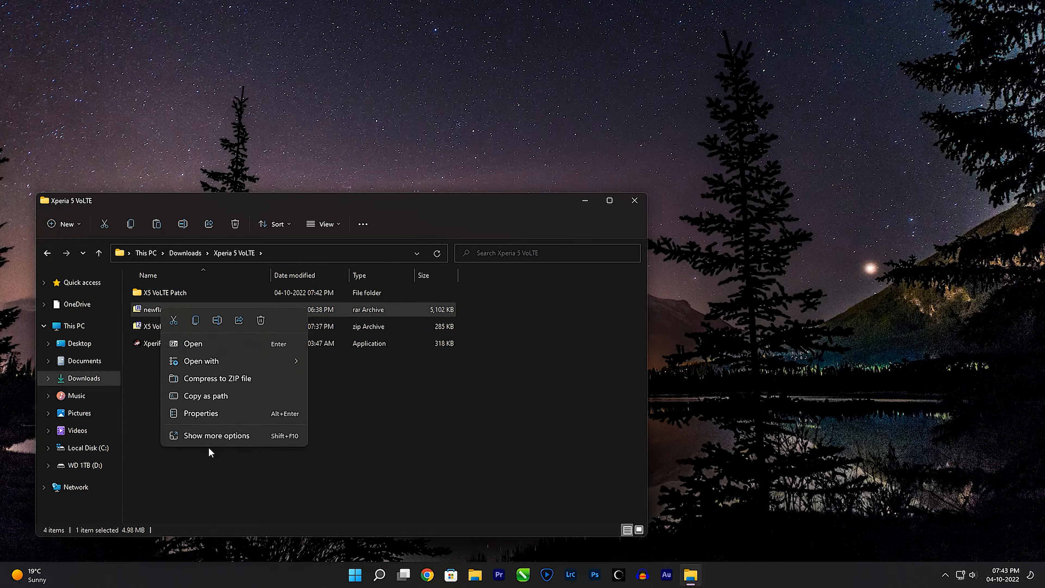
click(216, 435)
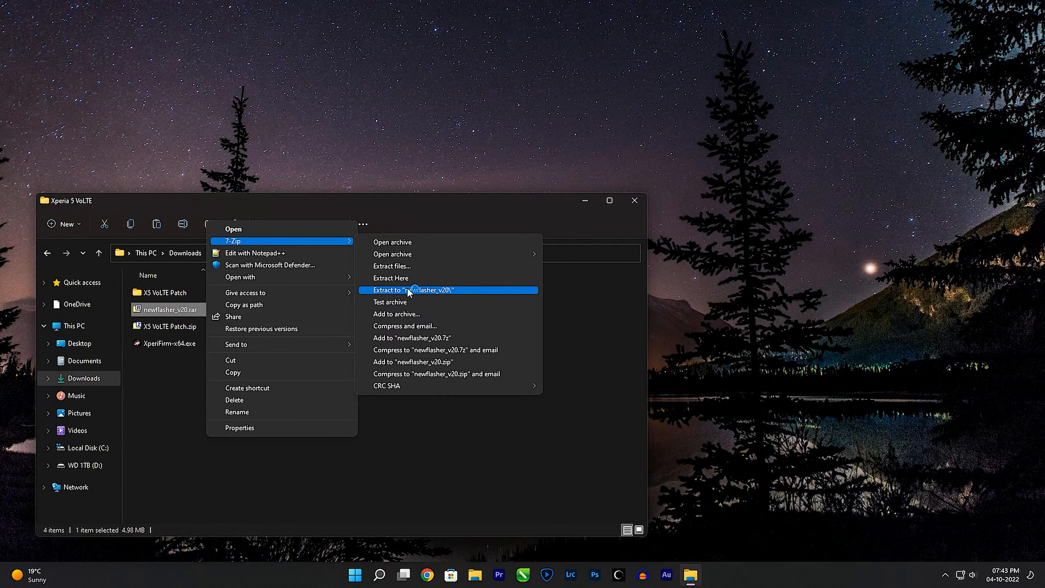
click(414, 290)
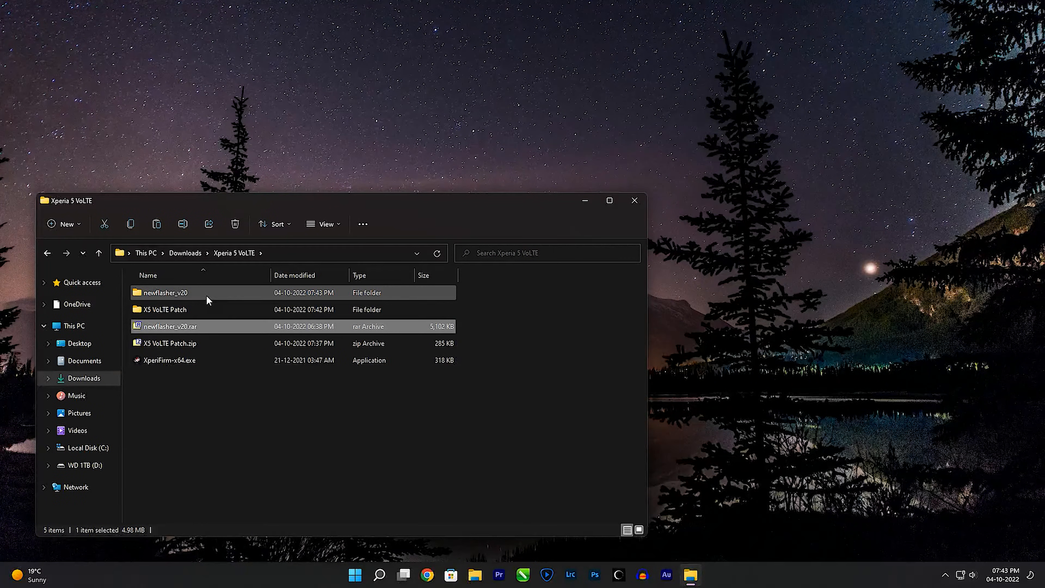
double_click(166, 293)
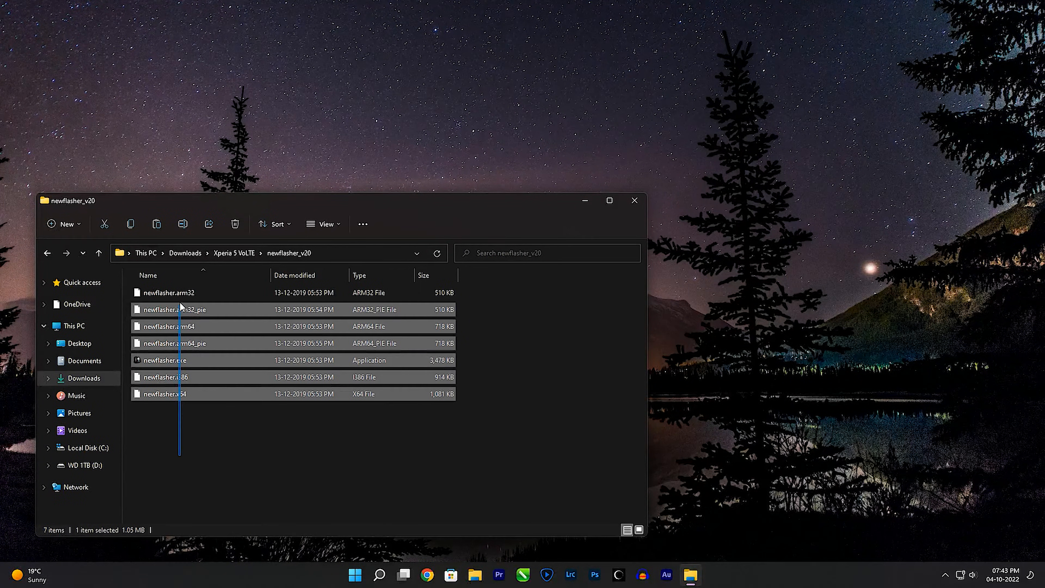